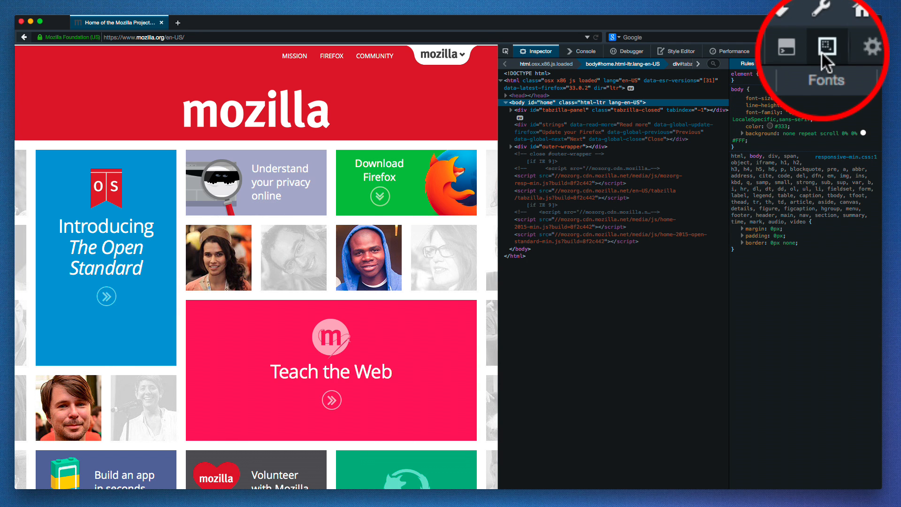
Enable responsive mode and size the viewport to 480x720 for mozilla.org.
click(853, 51)
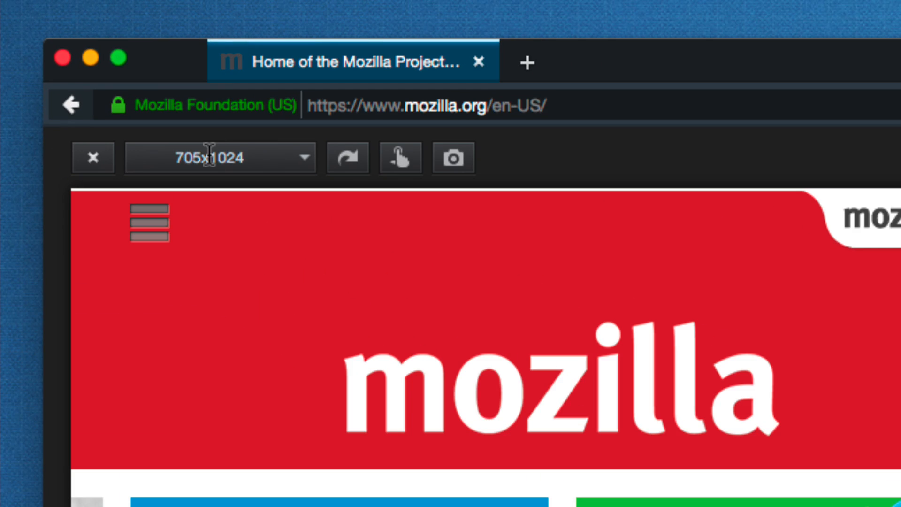
text(480x720)
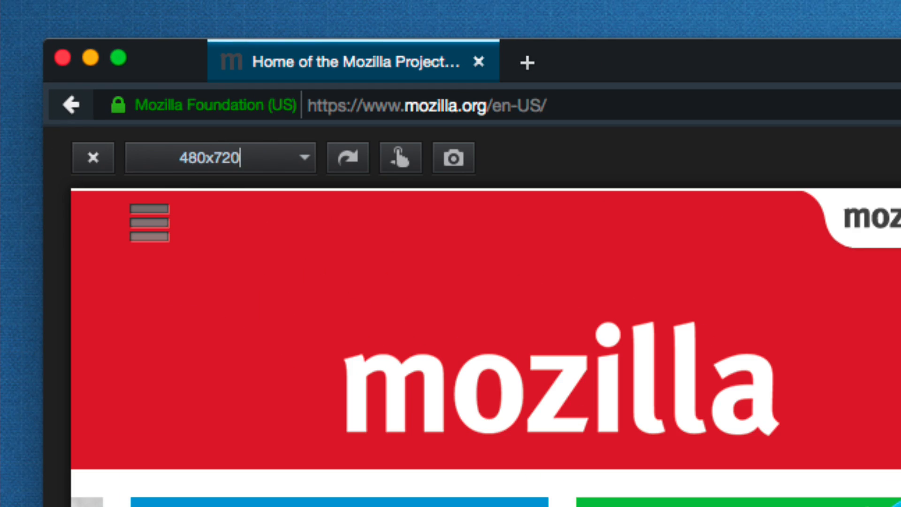
click(551, 76)
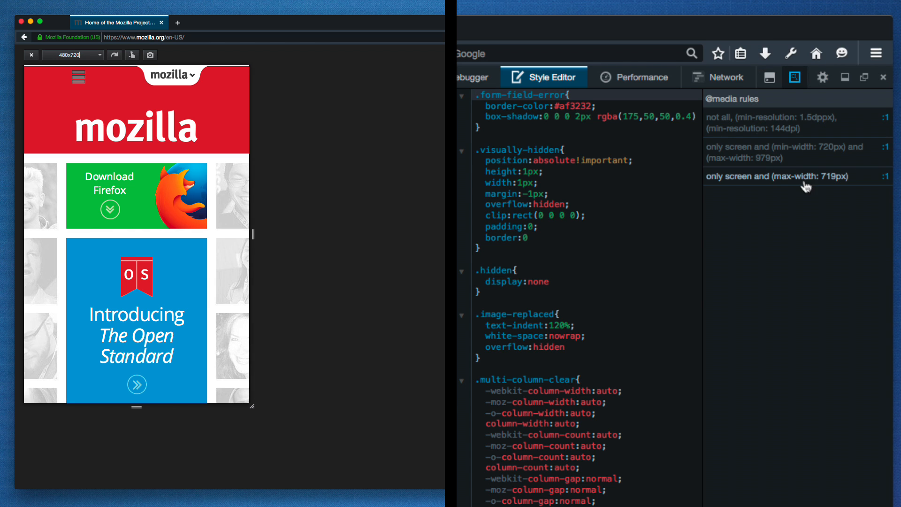
Jump to the 'only screen and (max-width: 719px)' media rule in the Style Editor.
click(795, 176)
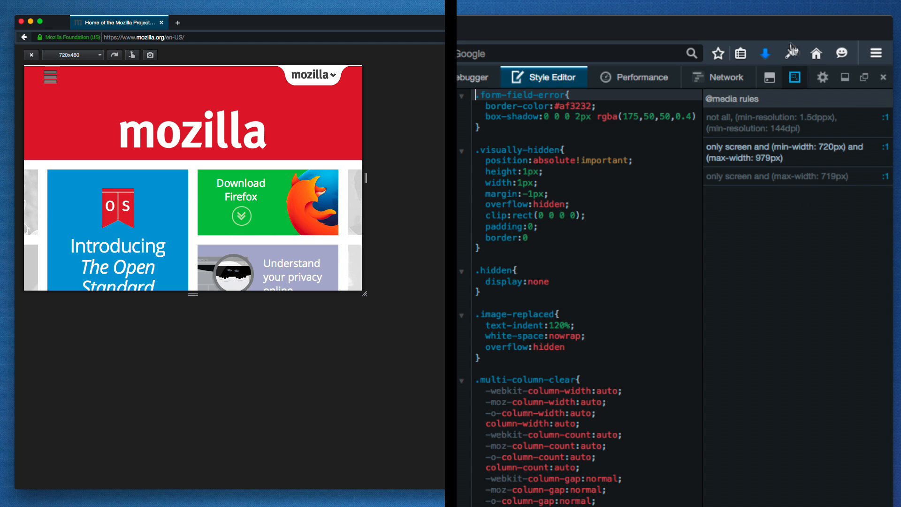
Show recent downloads to confirm the saved 720x480 viewport screenshot PNG.
click(765, 53)
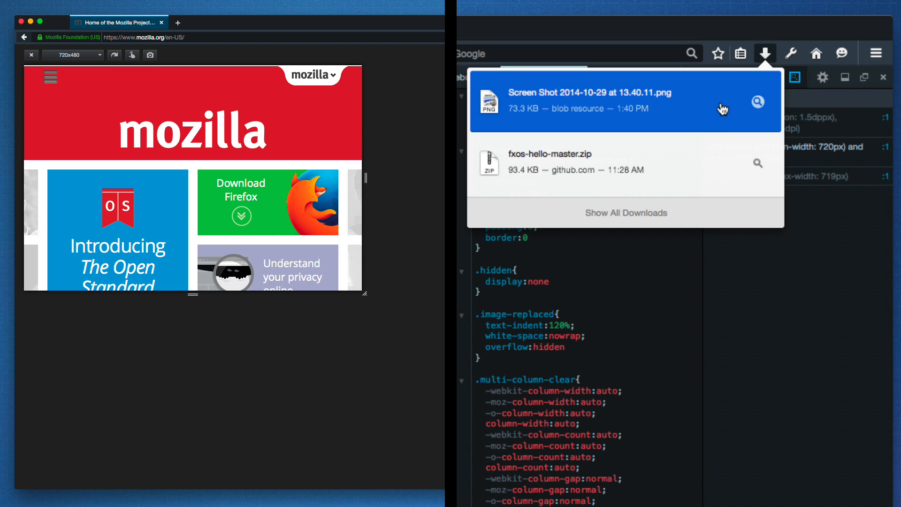